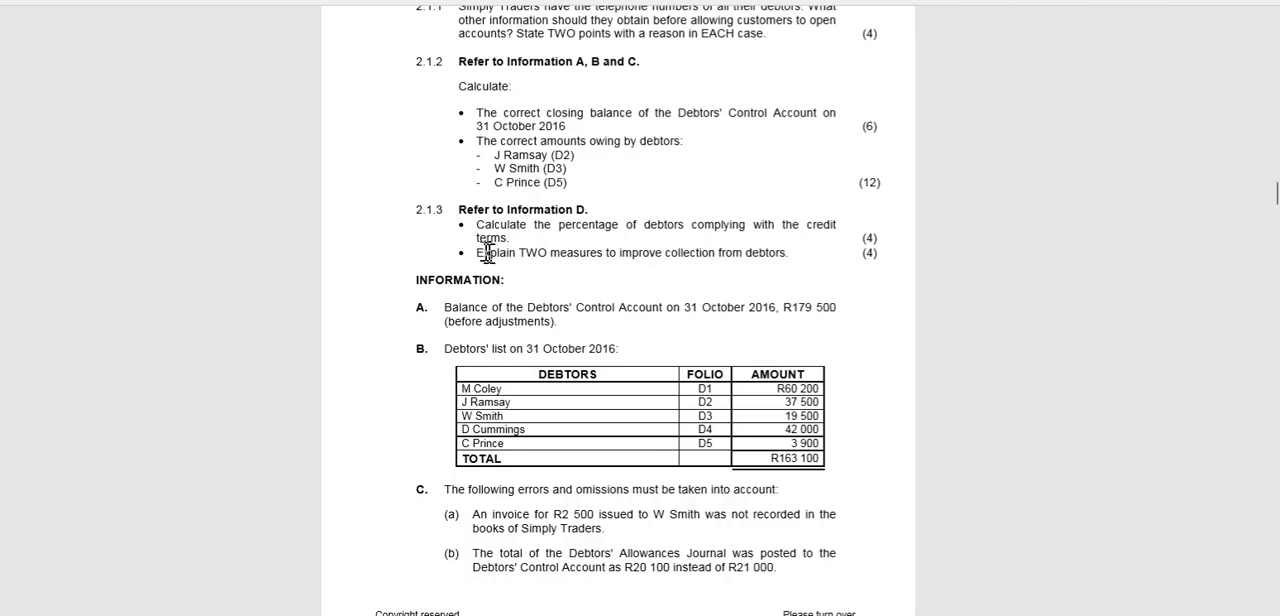
mouse_move(711, 233)
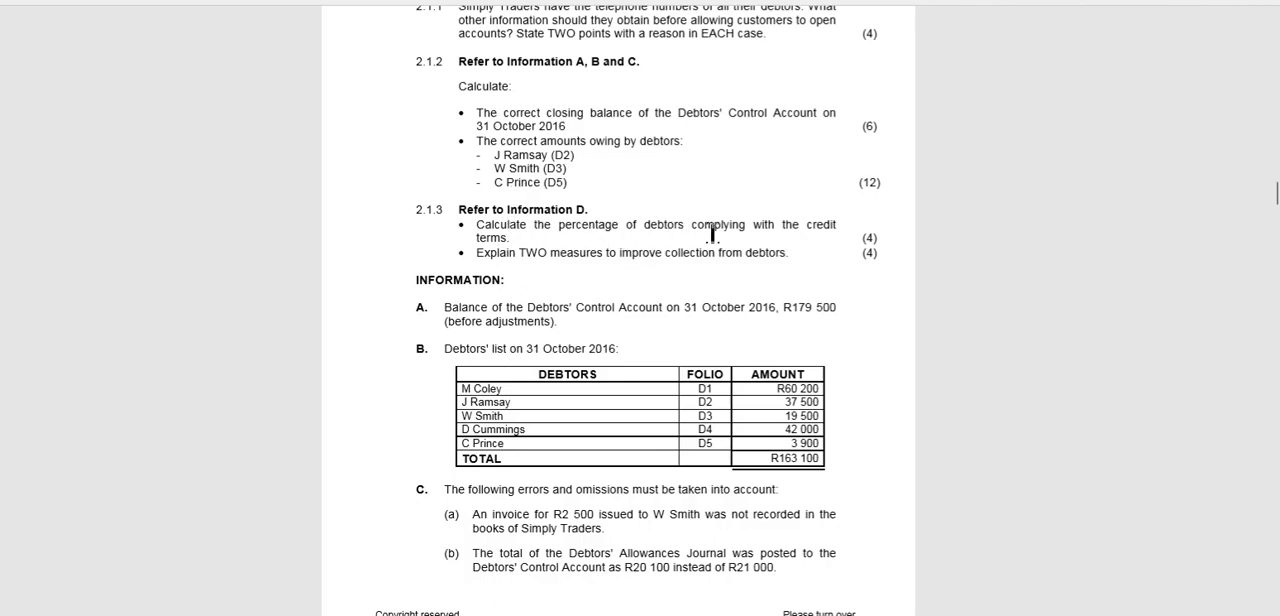
mouse_move(803, 230)
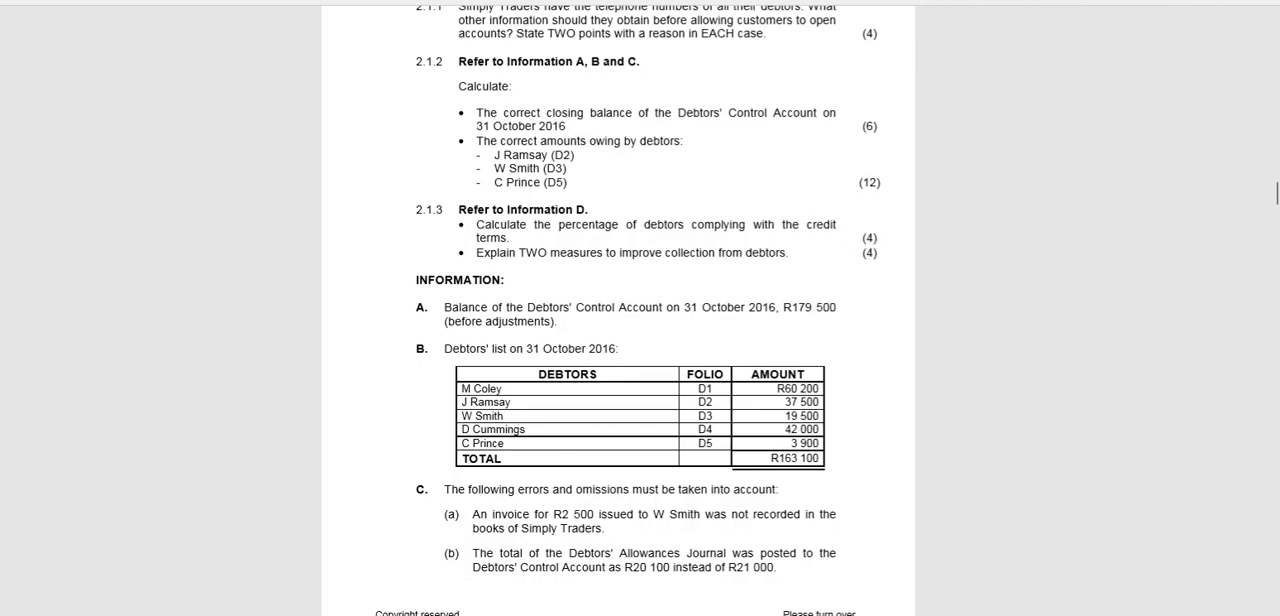
mouse_move(827, 285)
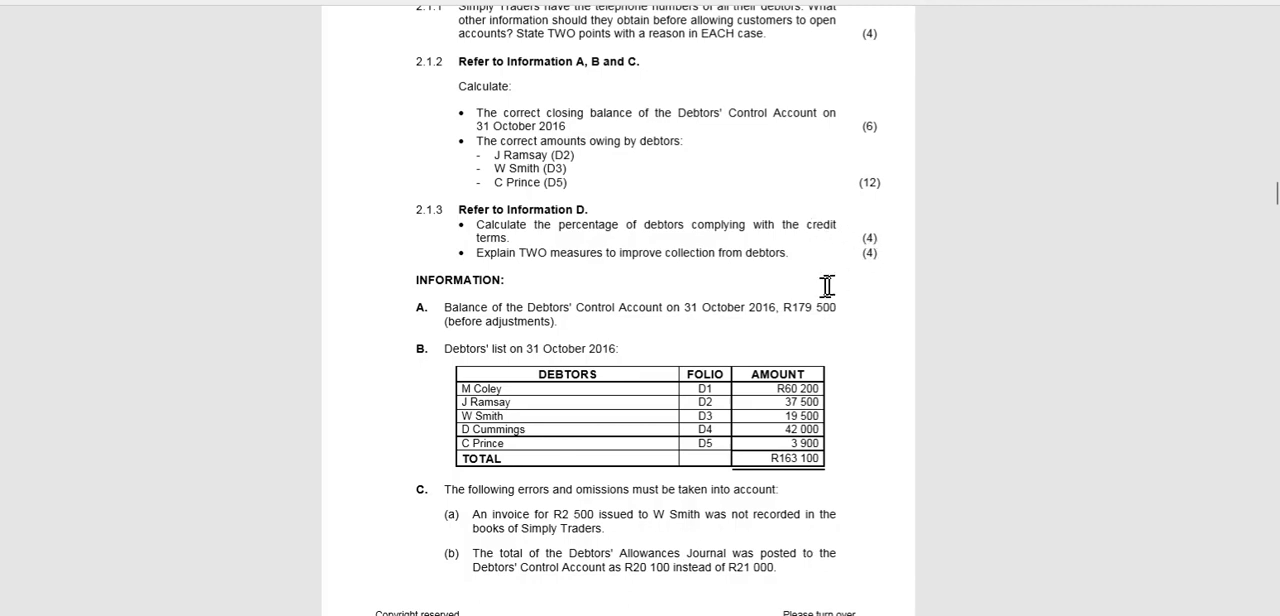
scroll(down, 3)
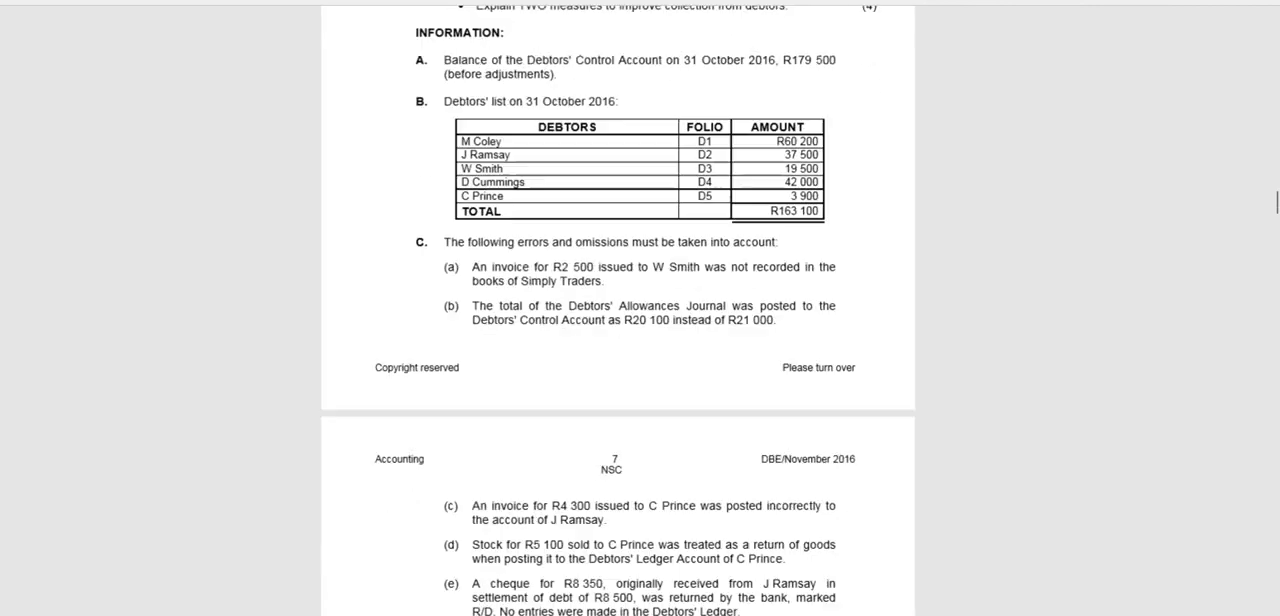
scroll(down, 3)
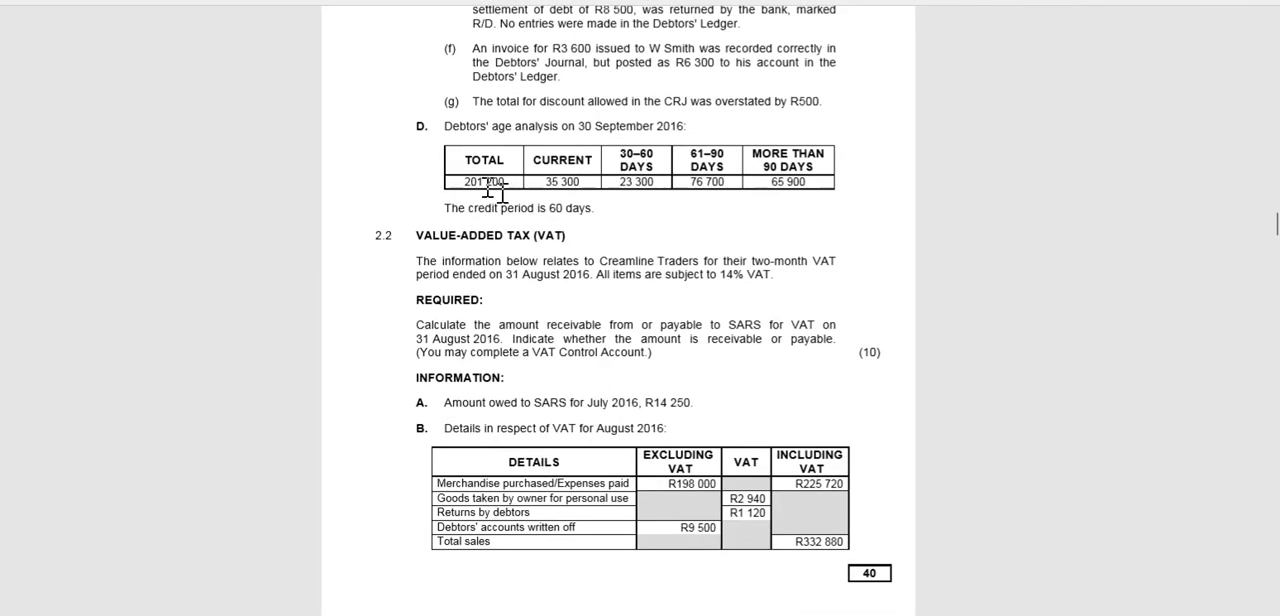
mouse_move(506, 131)
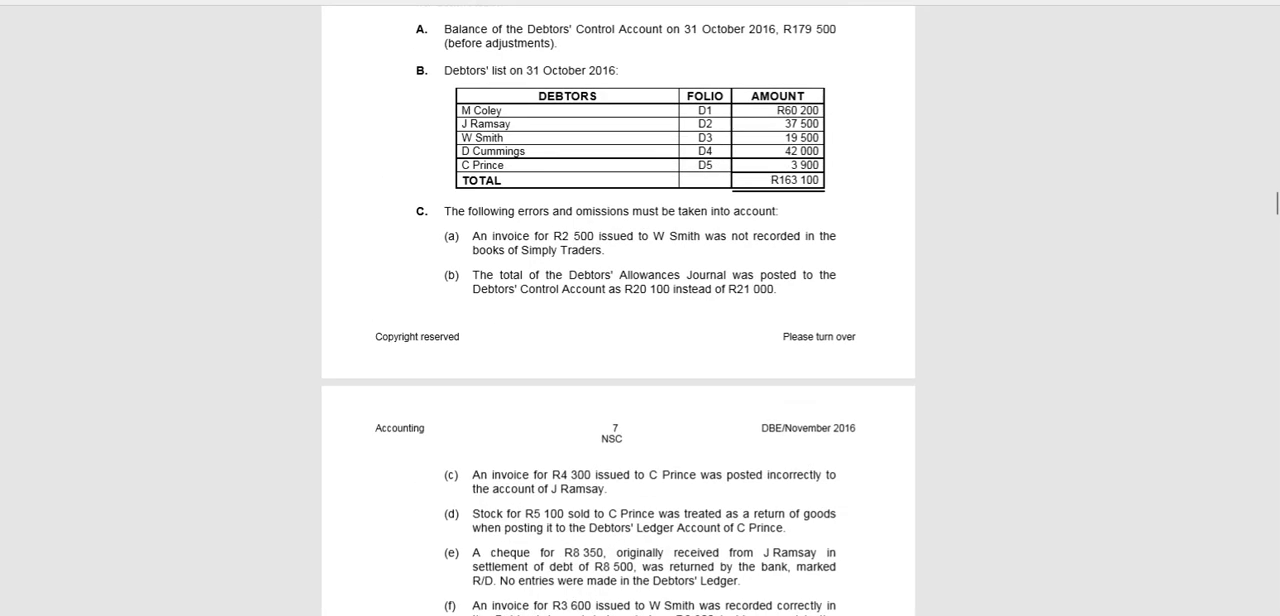
scroll(down, 3)
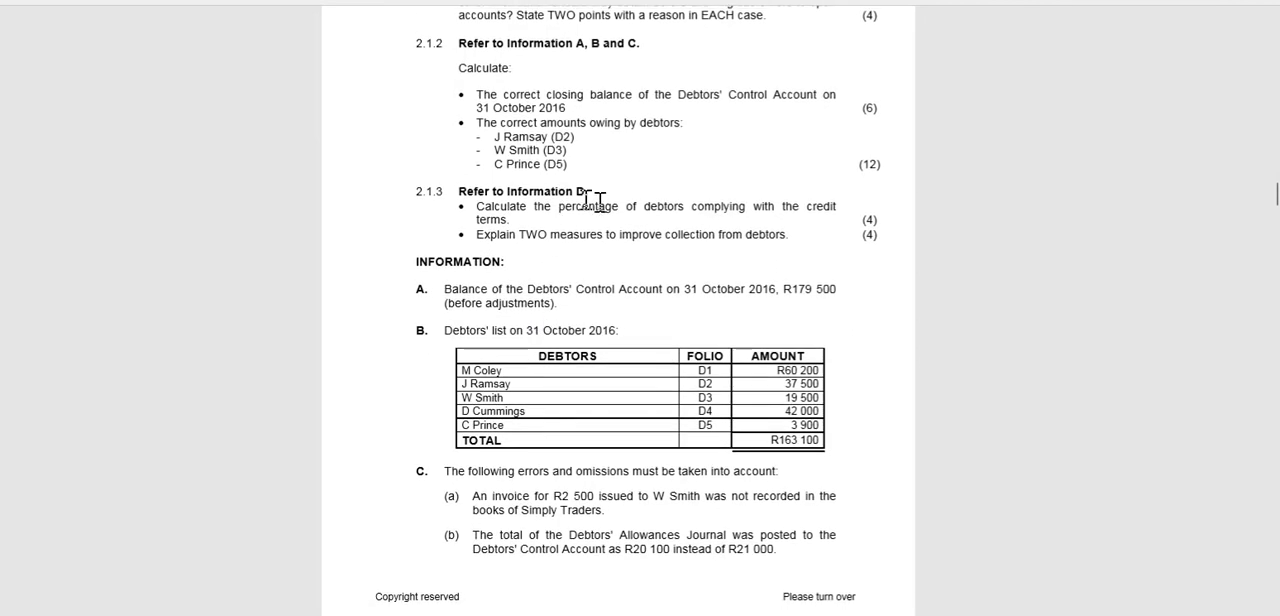
mouse_move(627, 253)
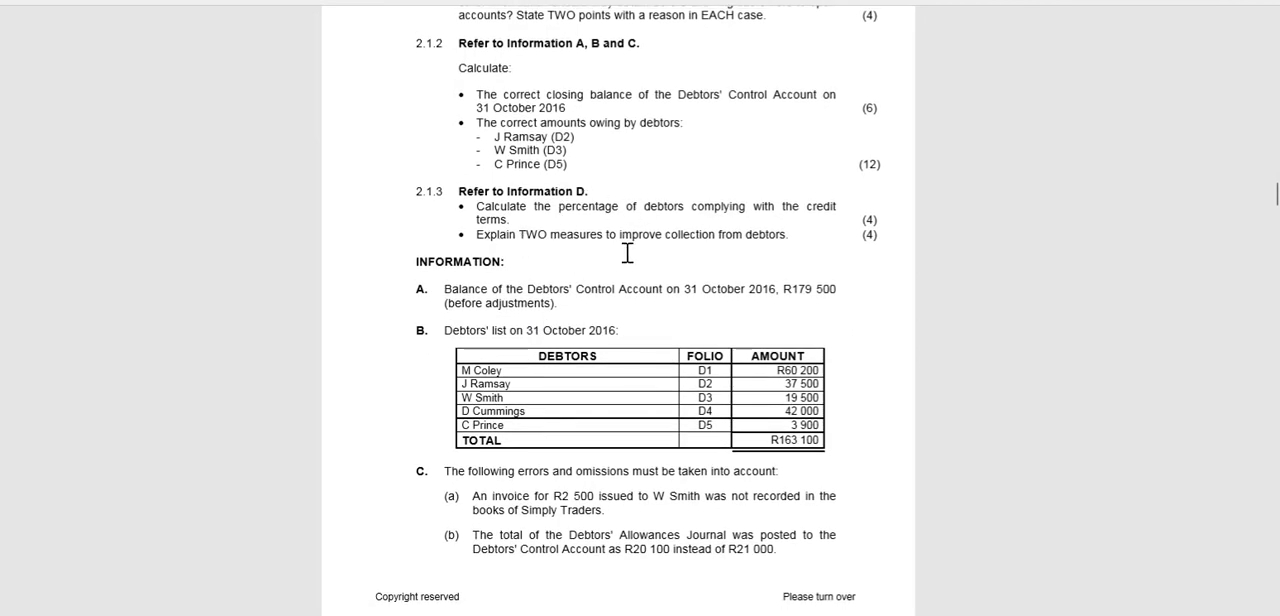
mouse_move(741, 246)
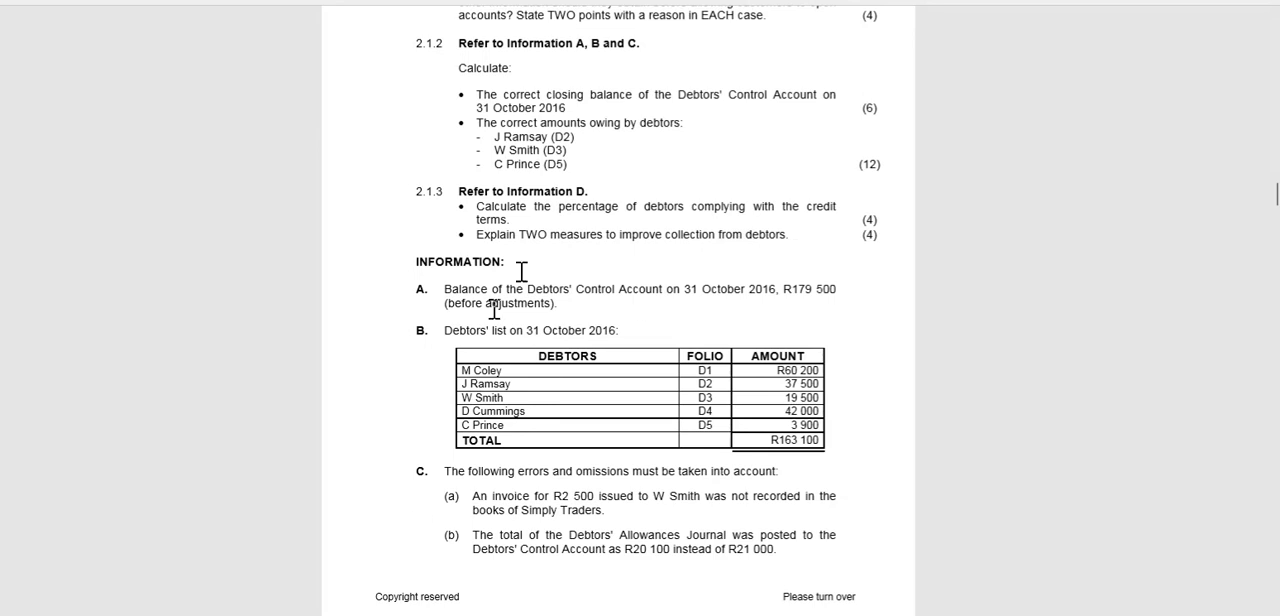
mouse_move(732, 245)
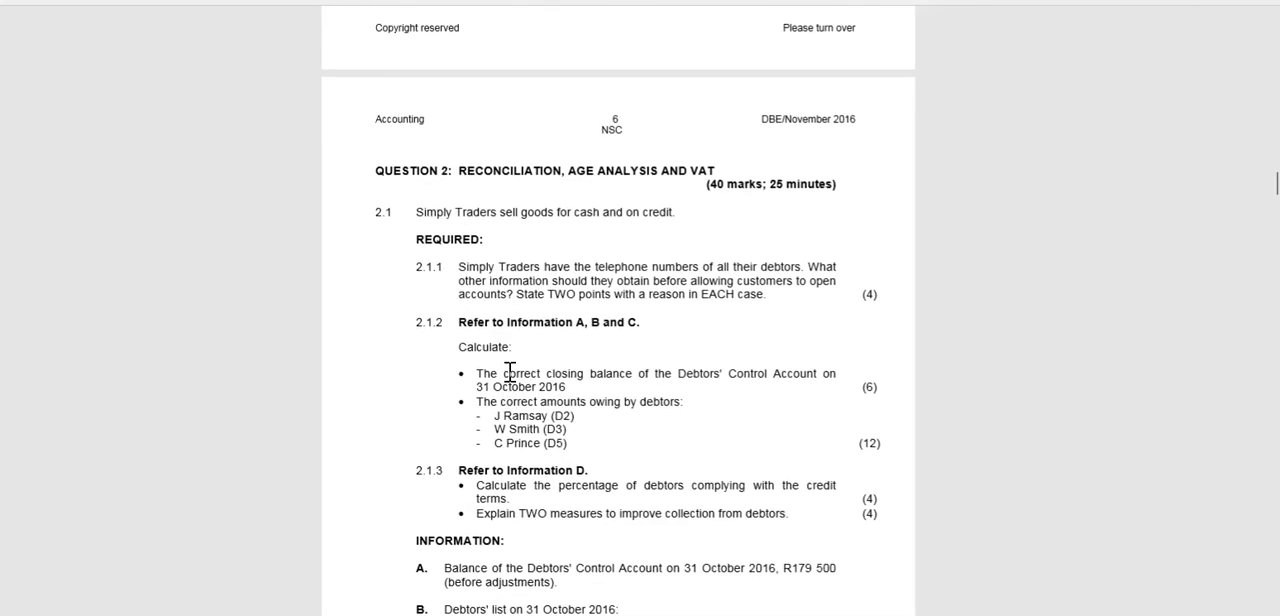
scroll(down, 3)
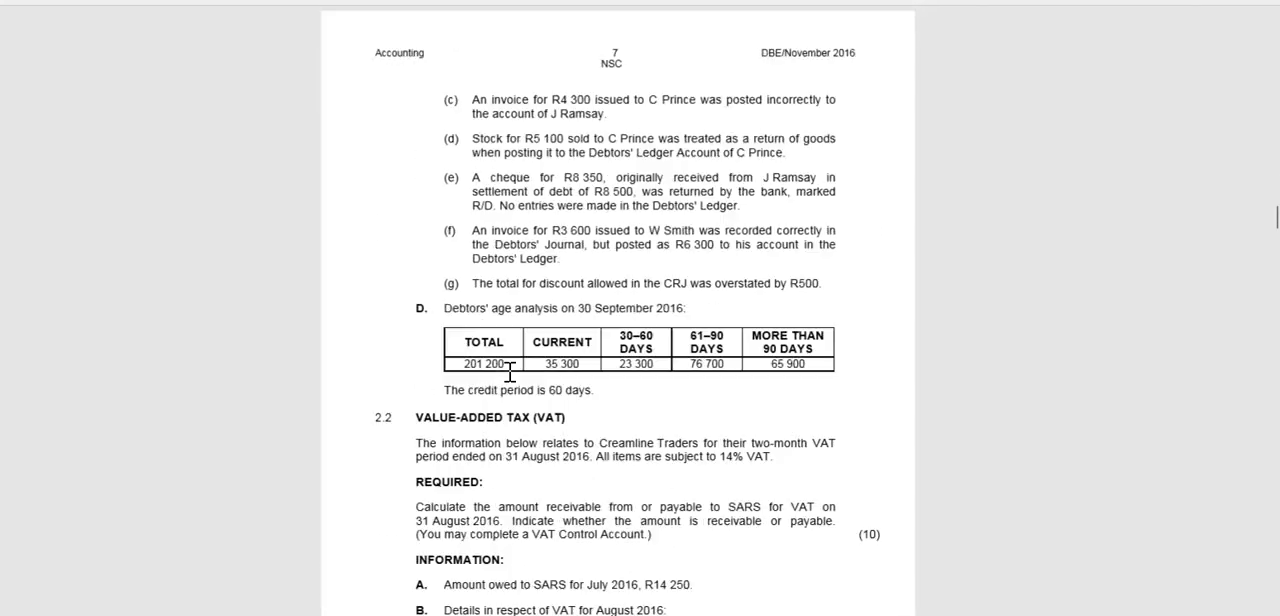
scroll(down, 3)
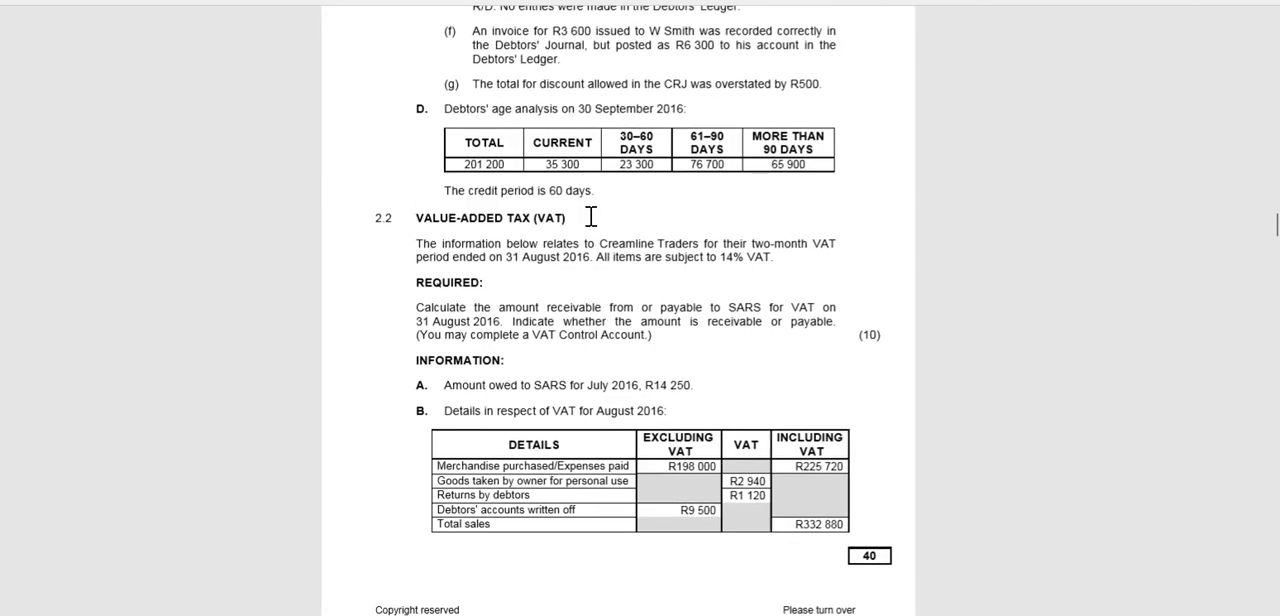